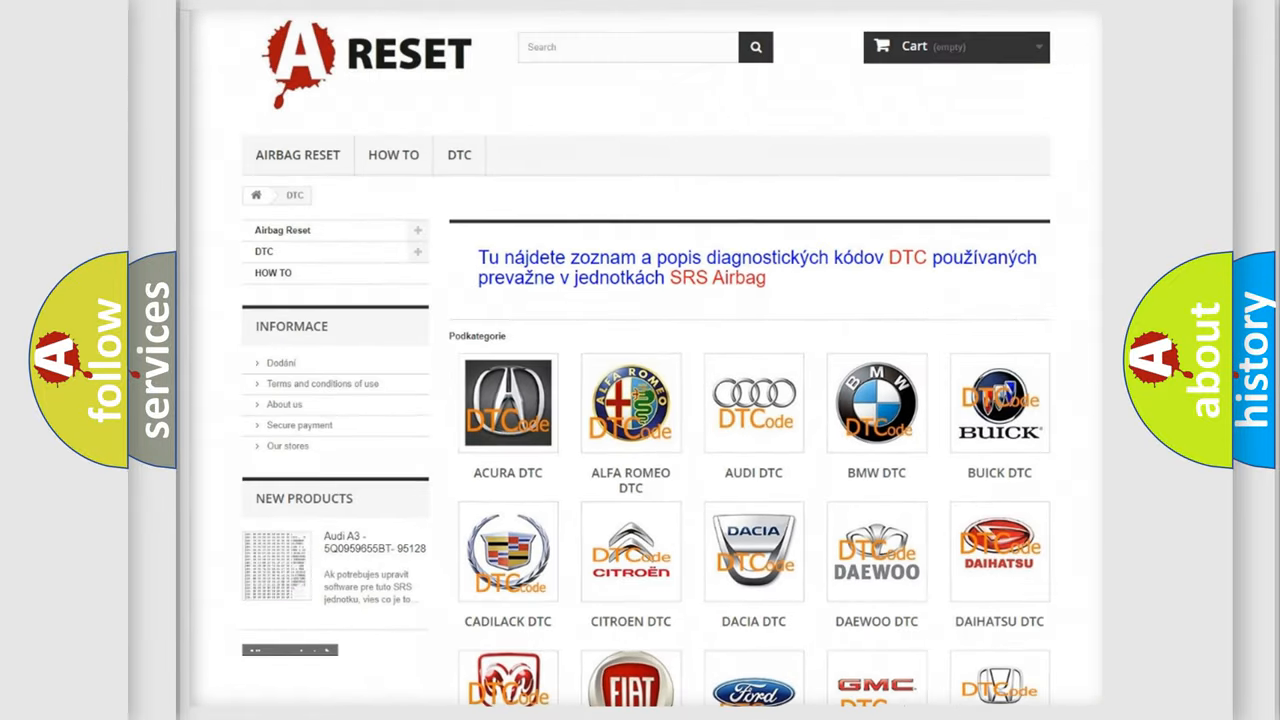
Step: Browse the Ford diagnostic code list from the DTC category page, scrolling through its subcategories
scroll(down, 3)
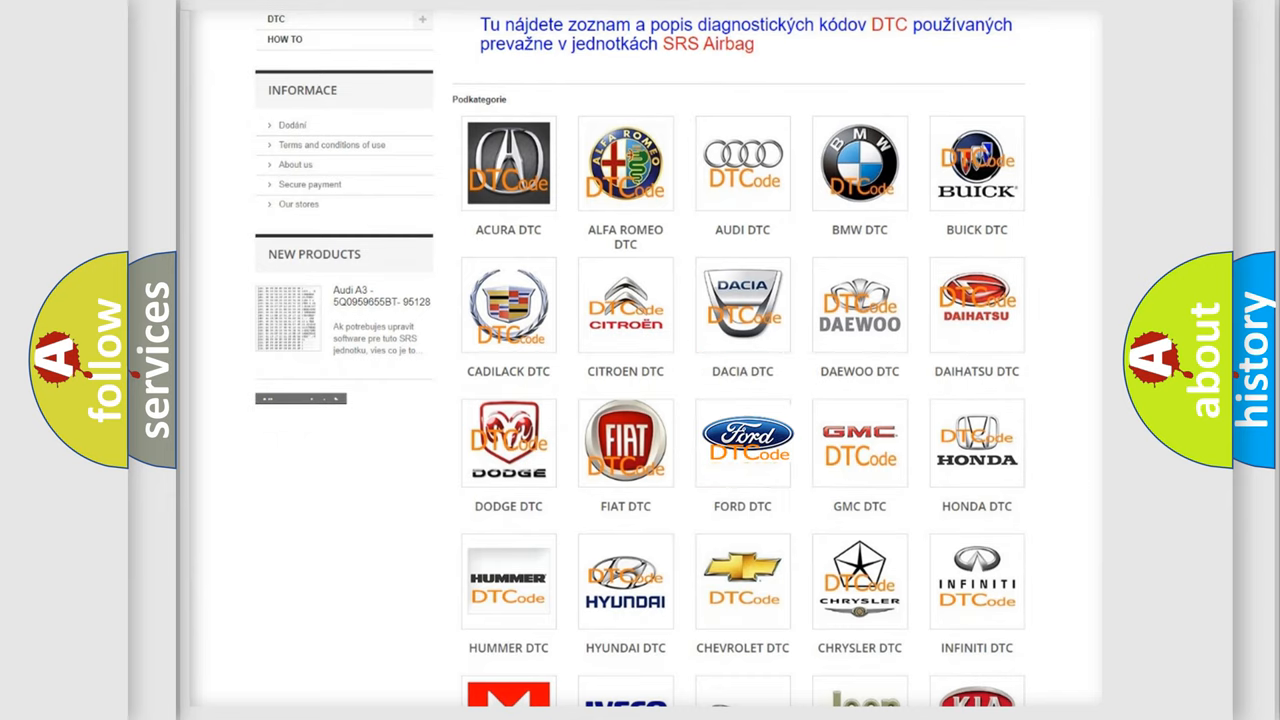
click(742, 442)
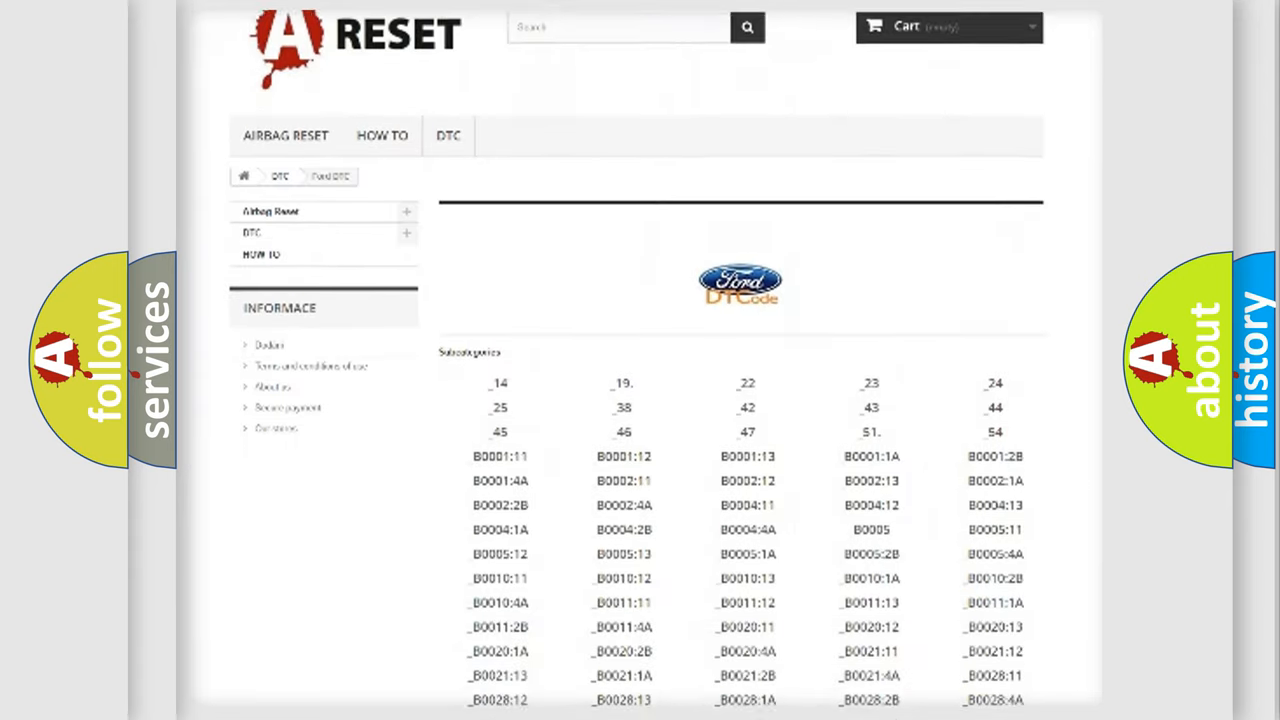
scroll(down, 3)
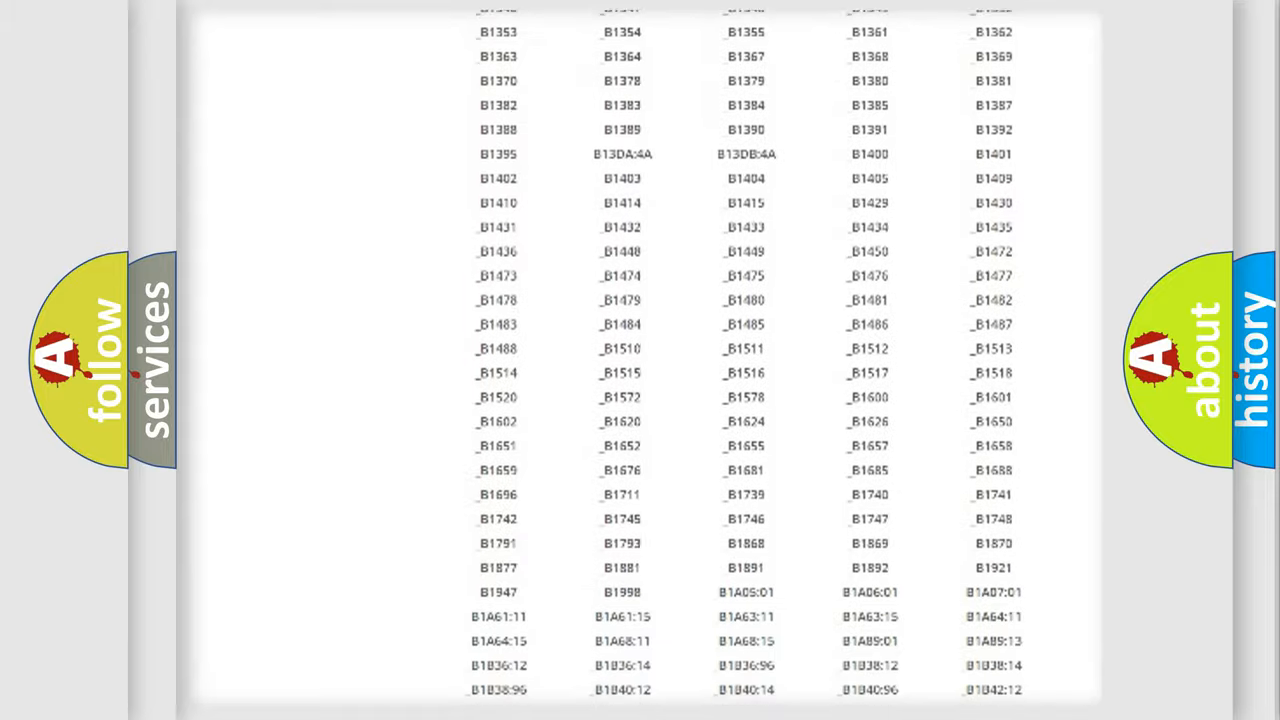
scroll(up, 3)
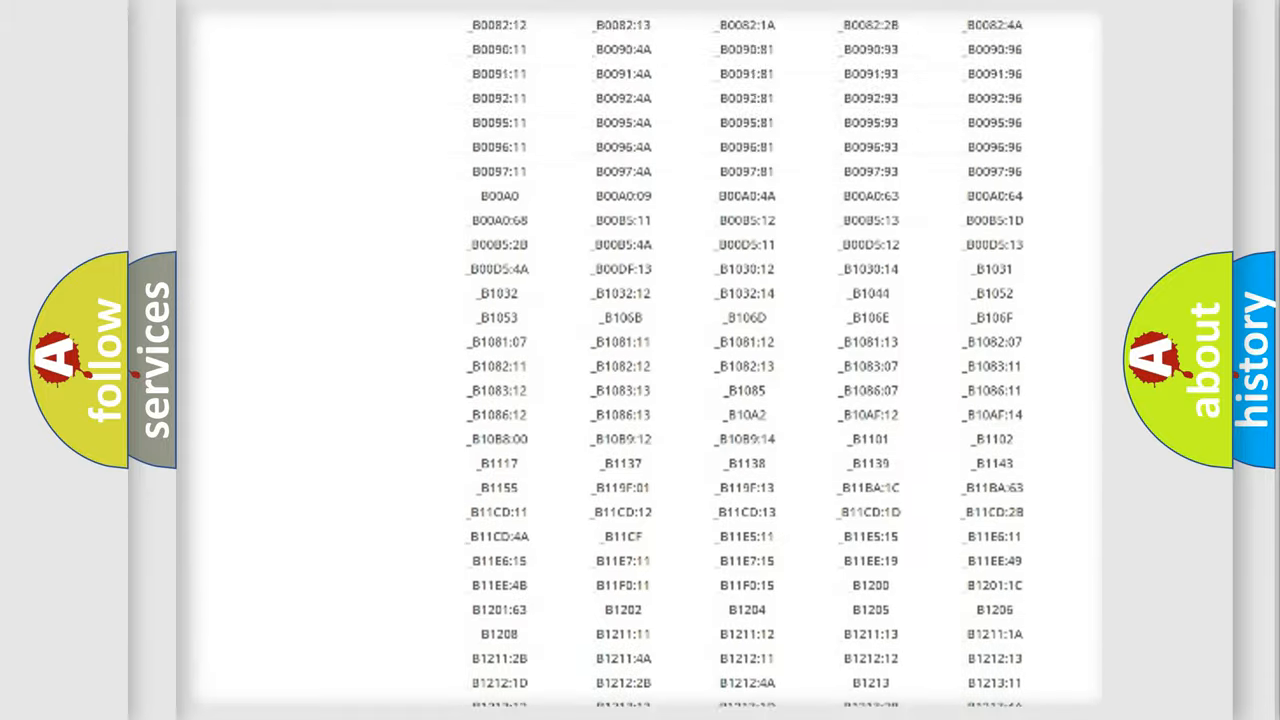
scroll(up, 3)
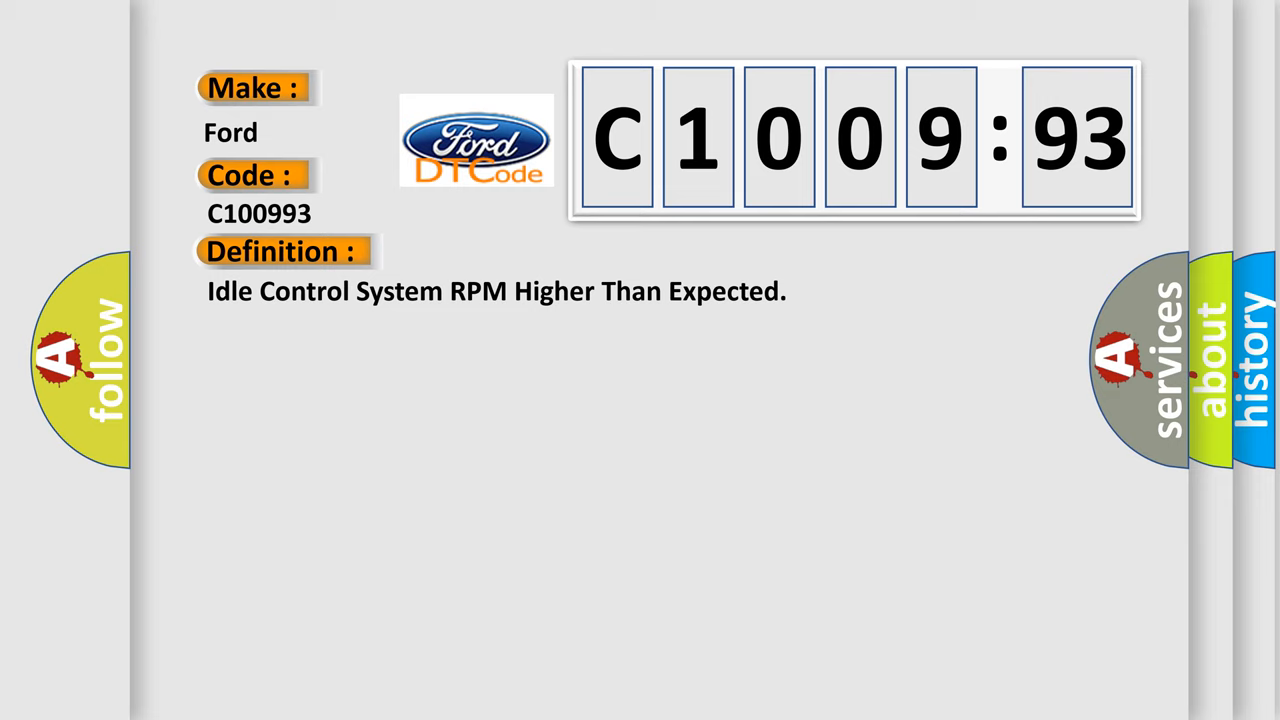
Step: Advance the C100993 slide so the Description of the idle speed fault appears below the Definition
click(518, 252)
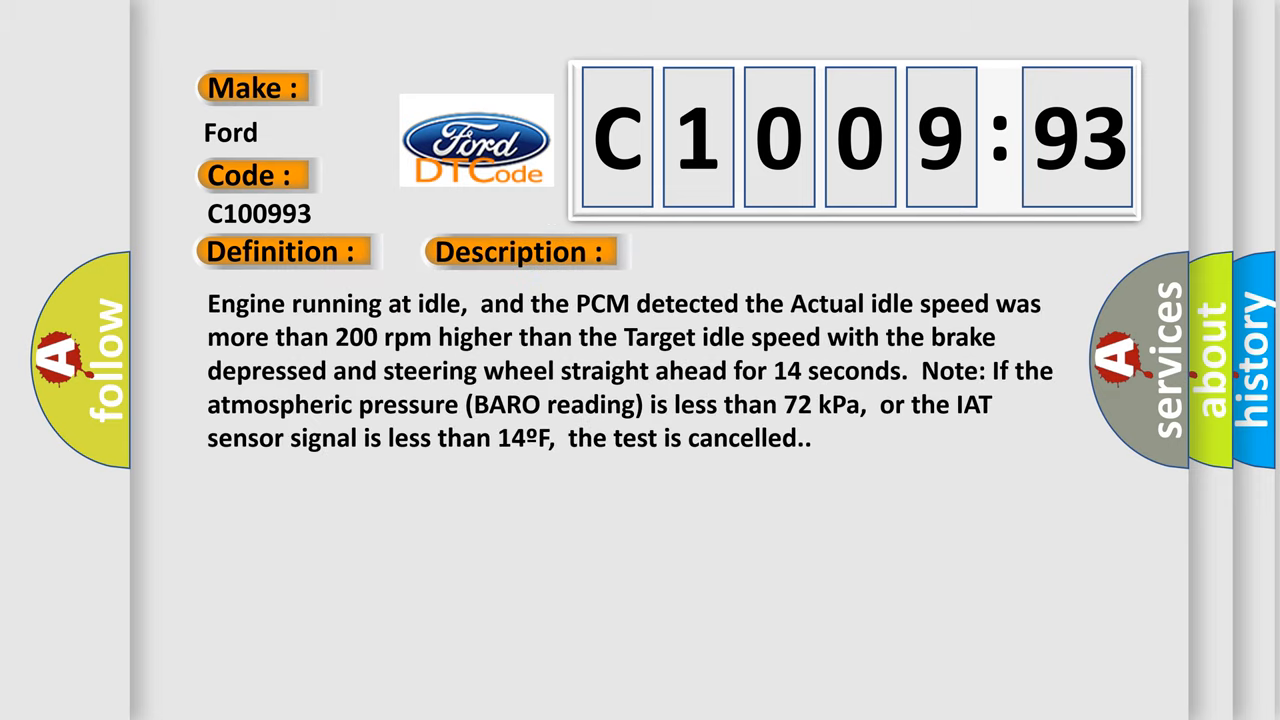